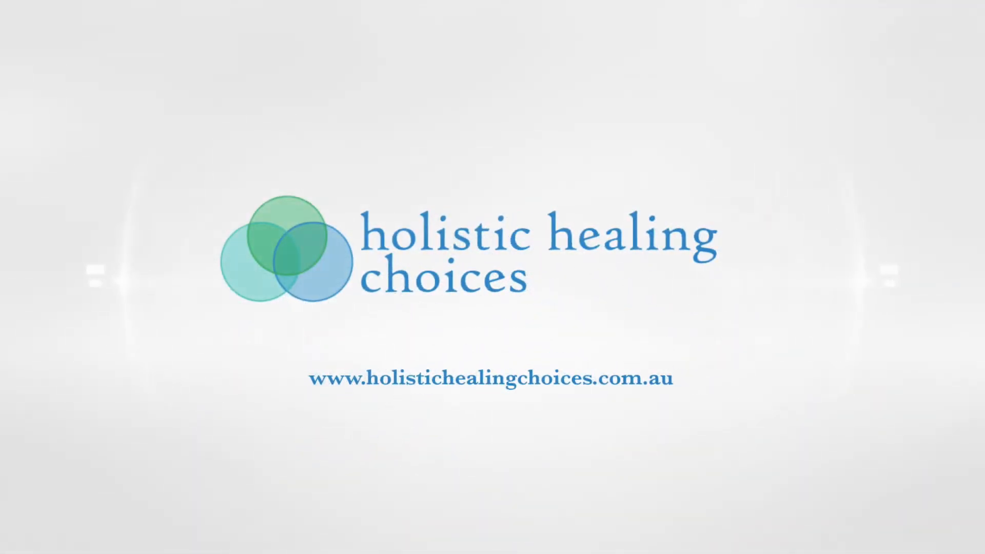
pyautogui.click(782, 477)
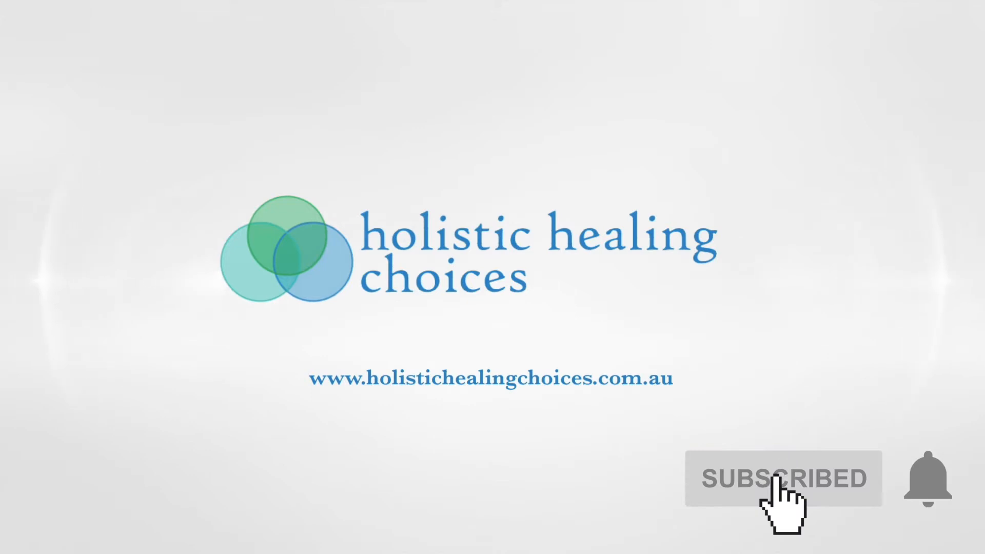